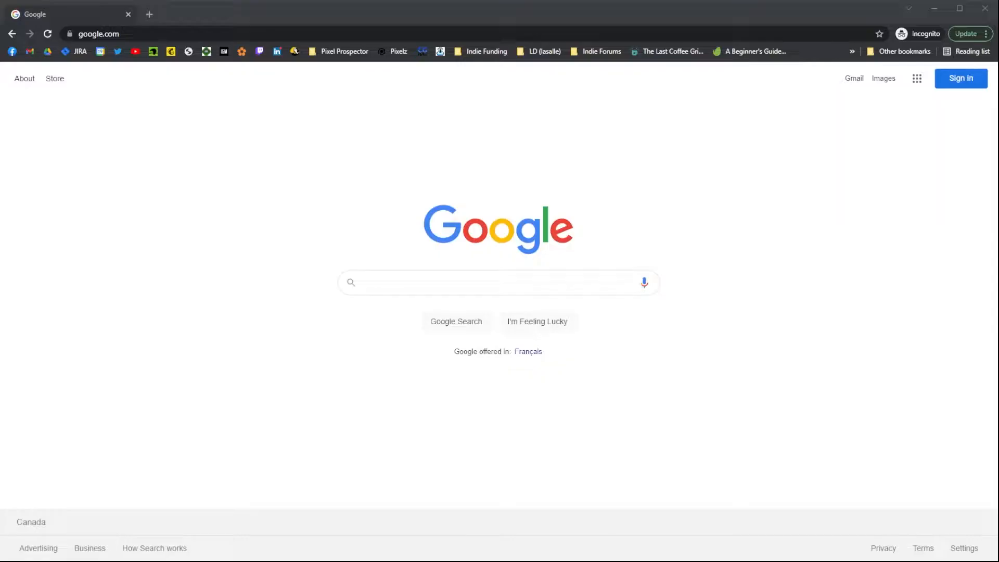
# Search 'steam barista' and open Barista Simulator's Steam page to view its café screenshots.
pyautogui.write('steam barista')
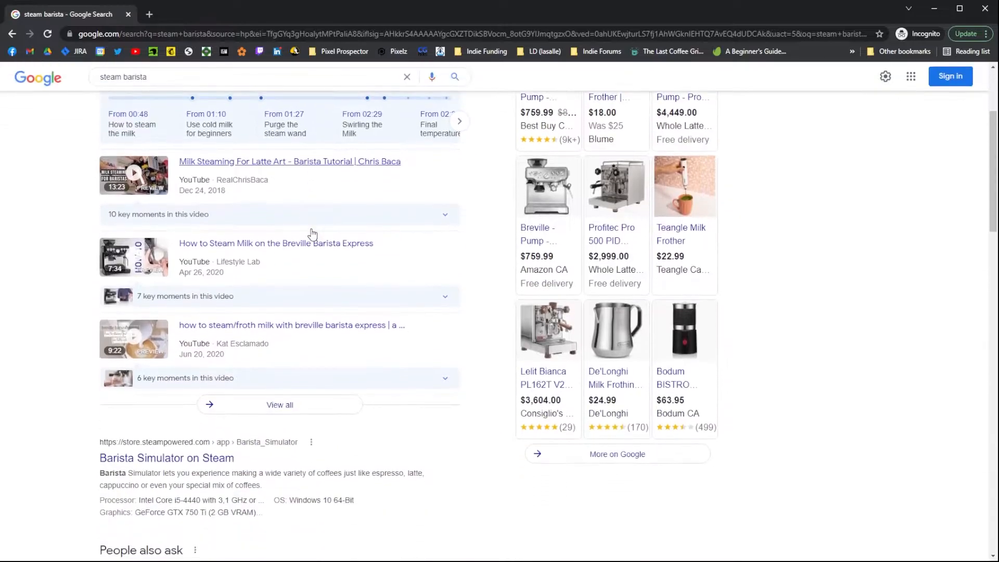
pyautogui.scroll(-3)
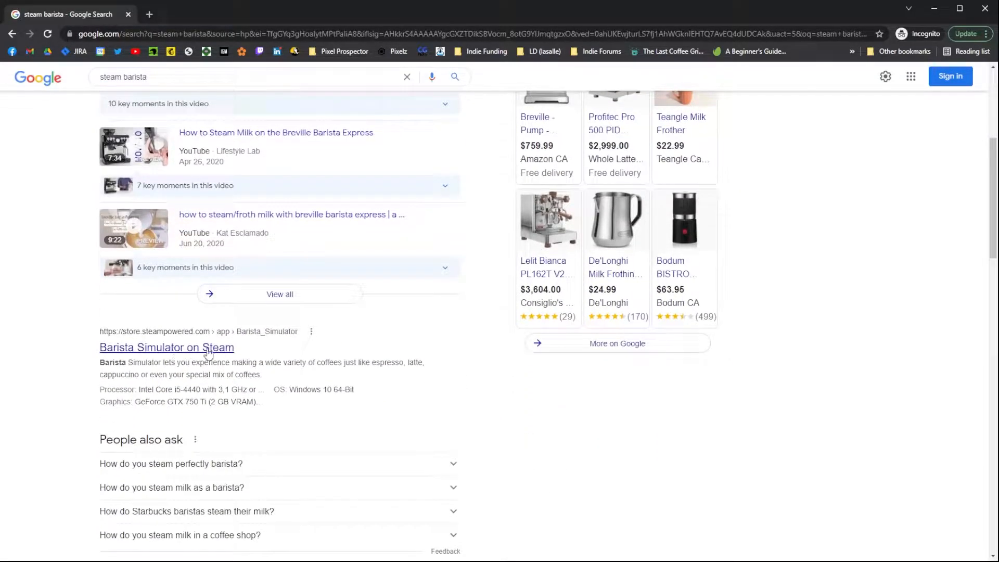
pyautogui.click(166, 347)
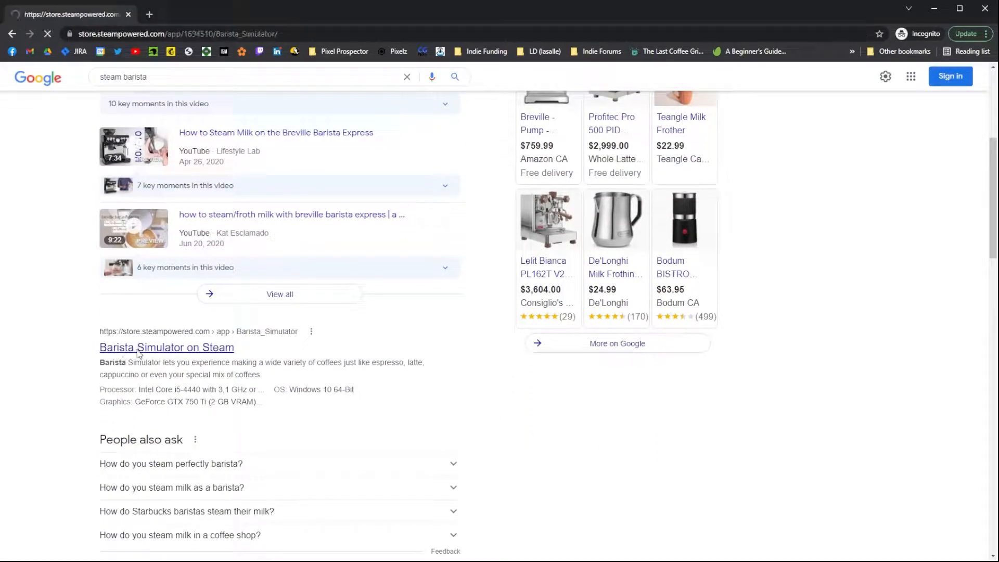
pyautogui.click(167, 347)
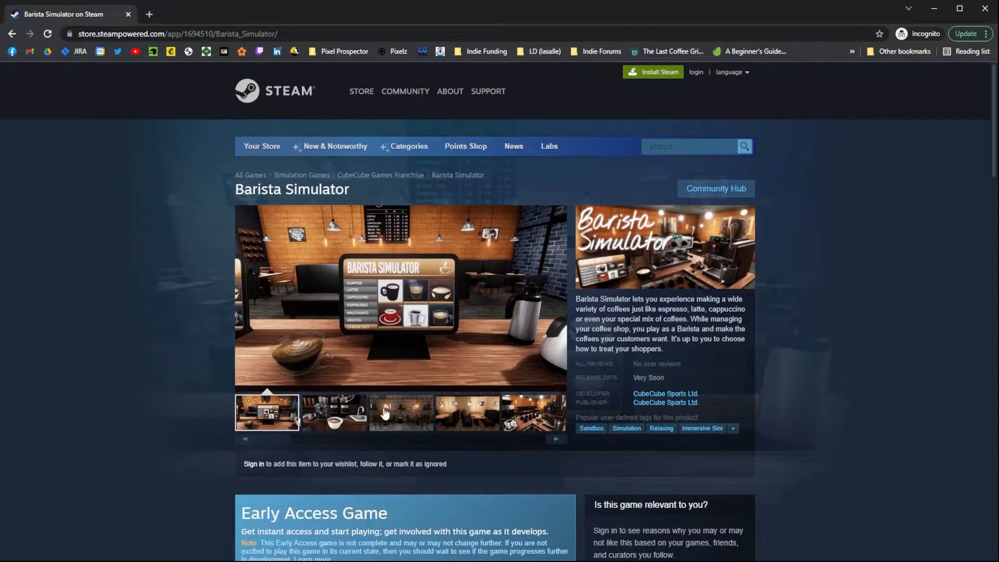
pyautogui.click(465, 412)
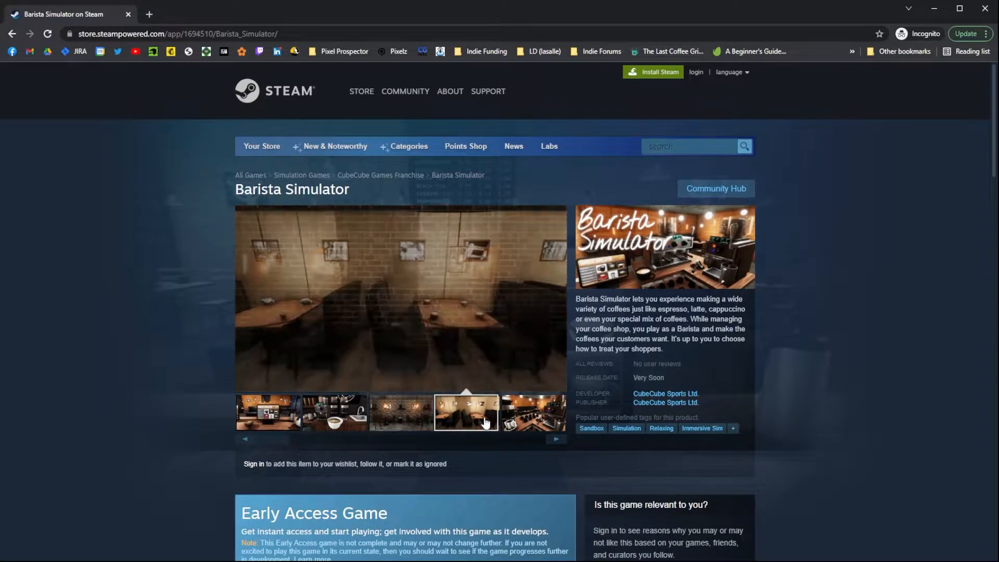
pyautogui.scroll(-3)
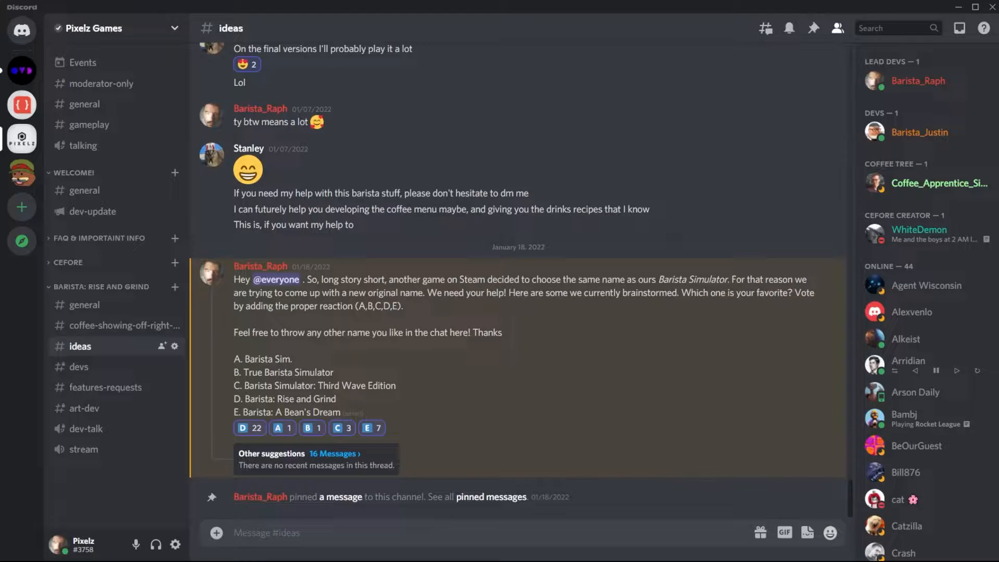
pyautogui.doubleClick(266, 358)
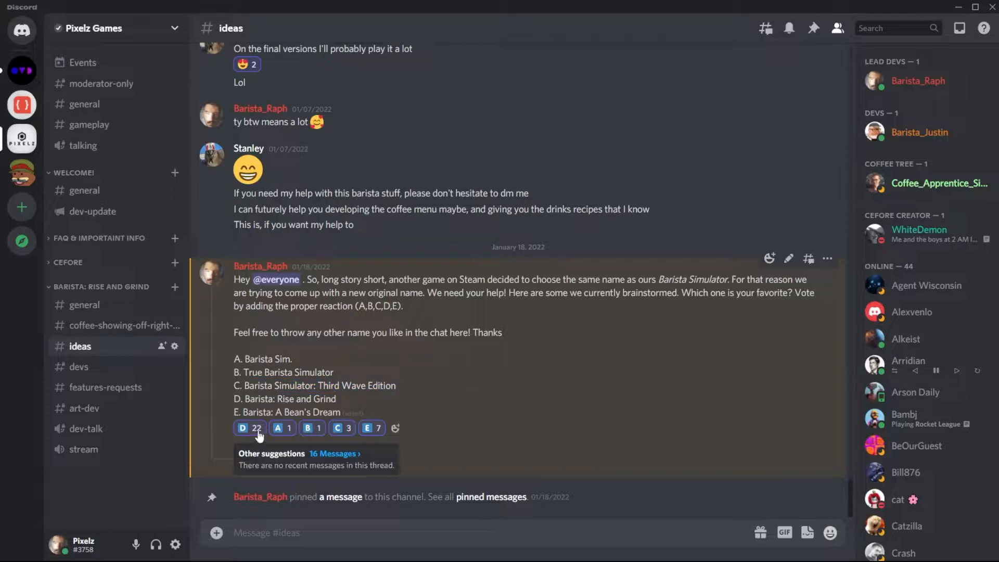
pyautogui.moveTo(497, 409)
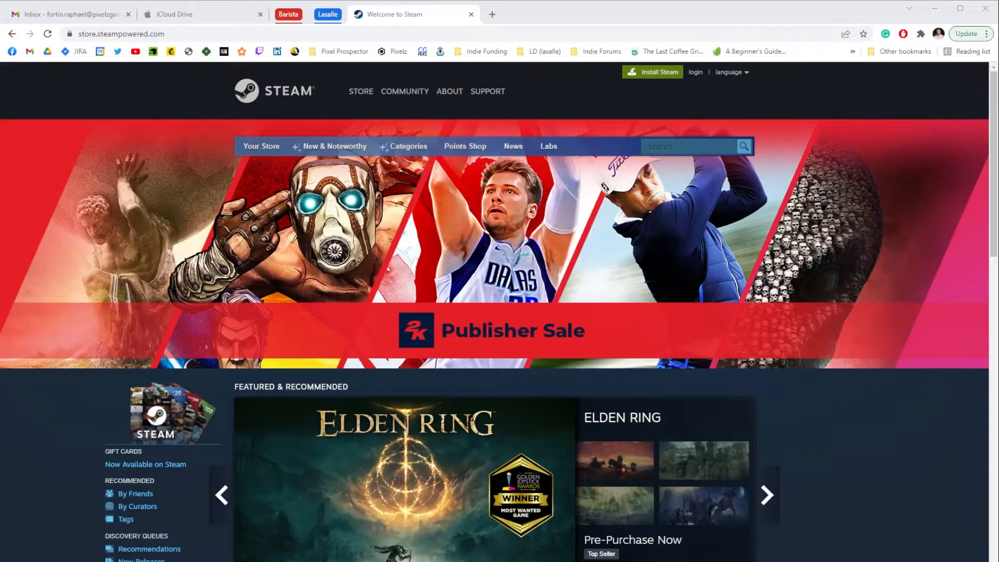
# Search Steam for 'barista' and scroll the Barista: Rise and Grind page to About This Game.
pyautogui.write('barista')
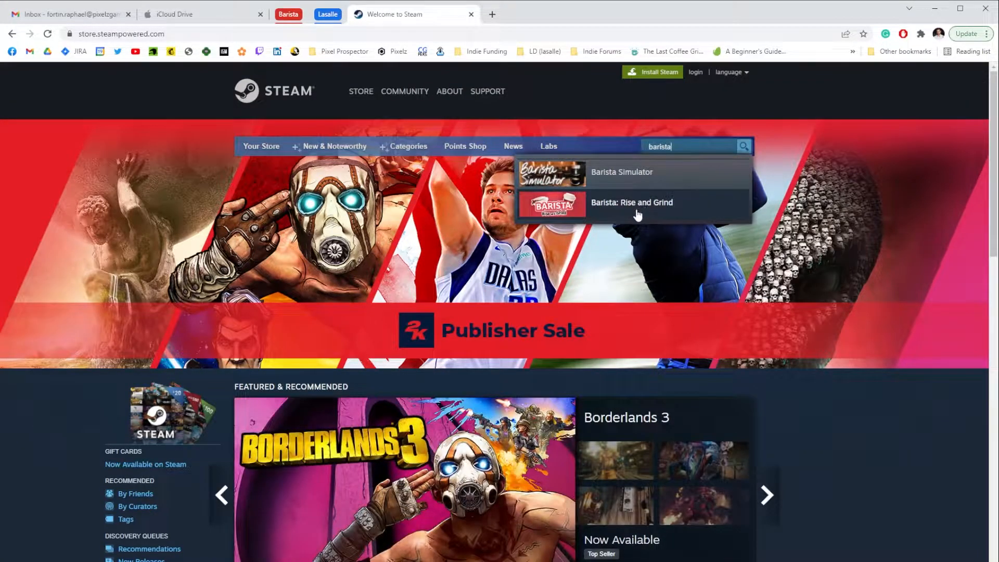
pyautogui.click(632, 202)
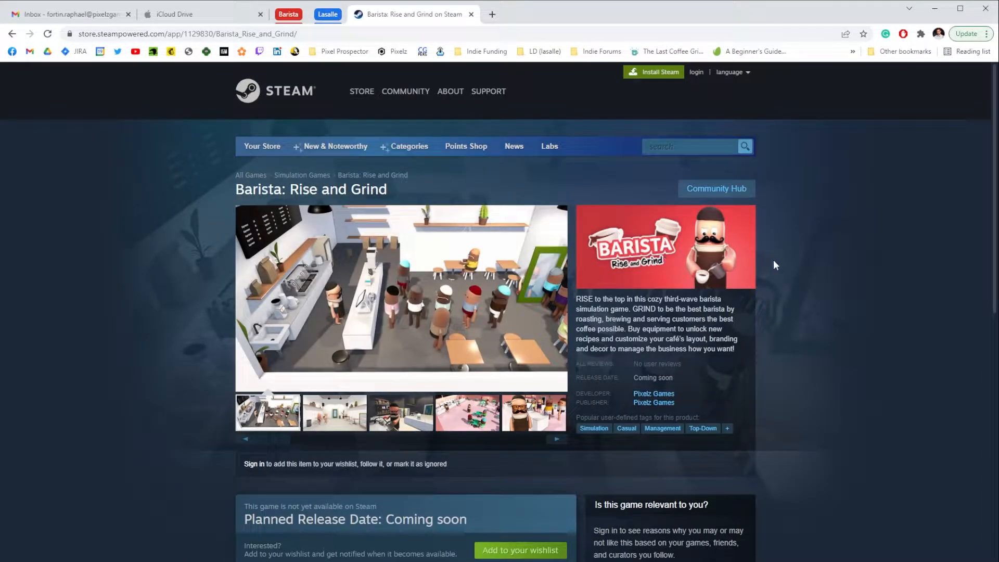
pyautogui.scroll(-3)
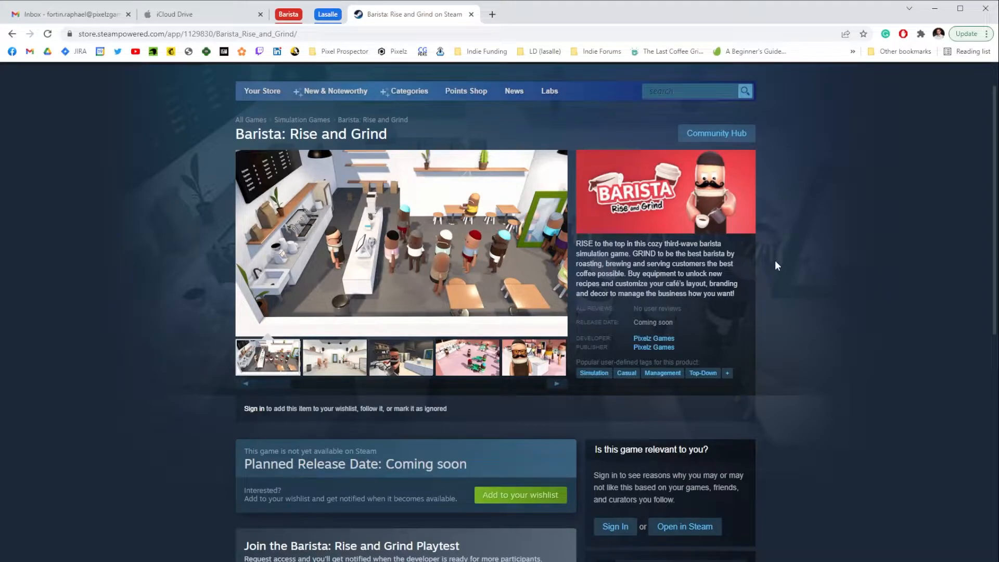
pyautogui.scroll(-3)
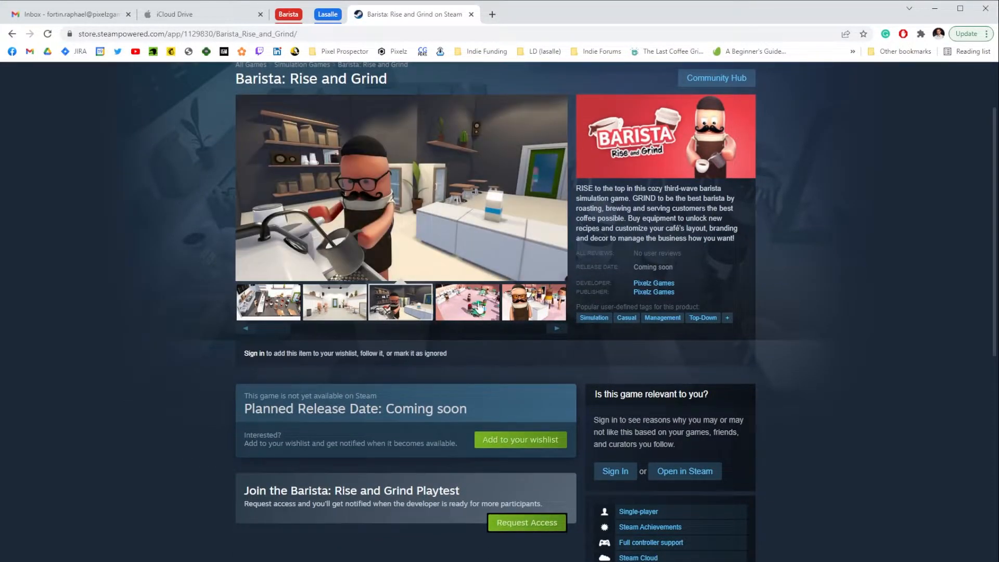
pyautogui.scroll(-3)
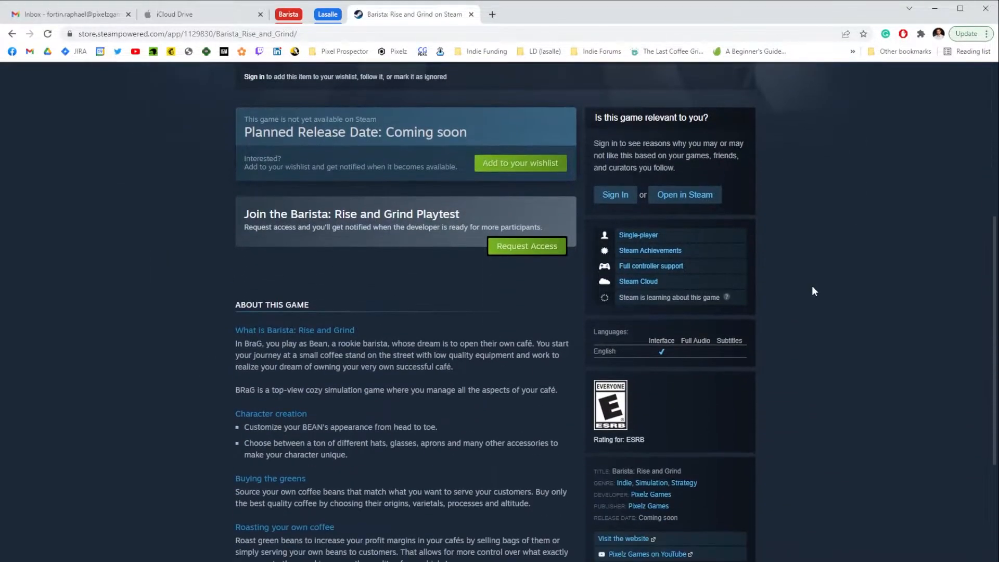
pyautogui.scroll(3)
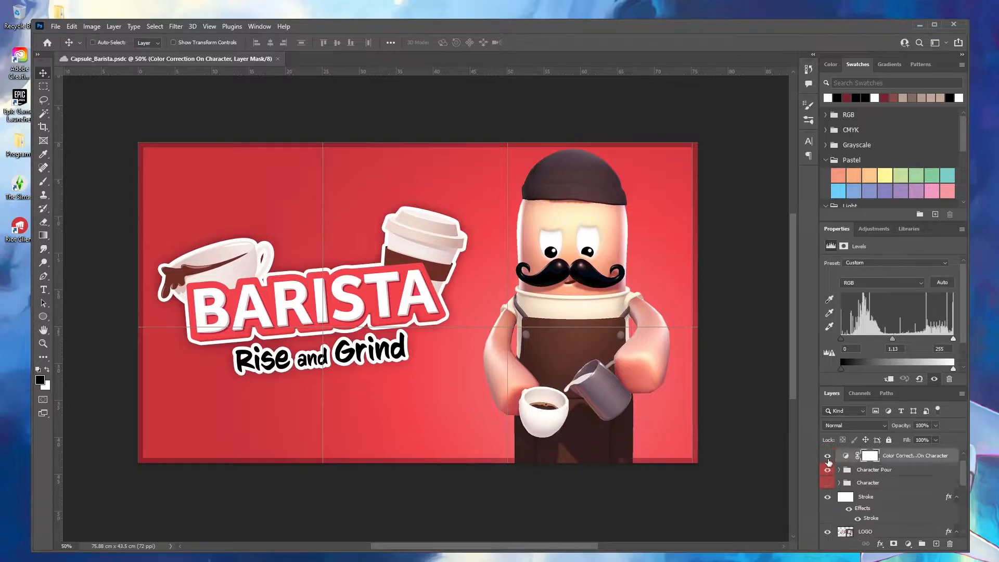
pyautogui.click(828, 475)
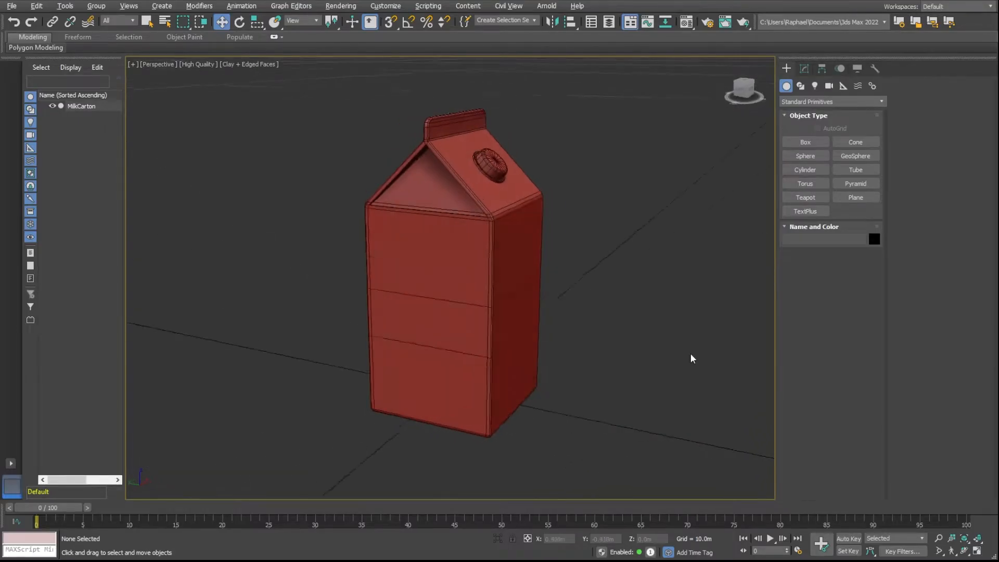
pyautogui.moveTo(693, 358); pyautogui.dragTo(957, 354)
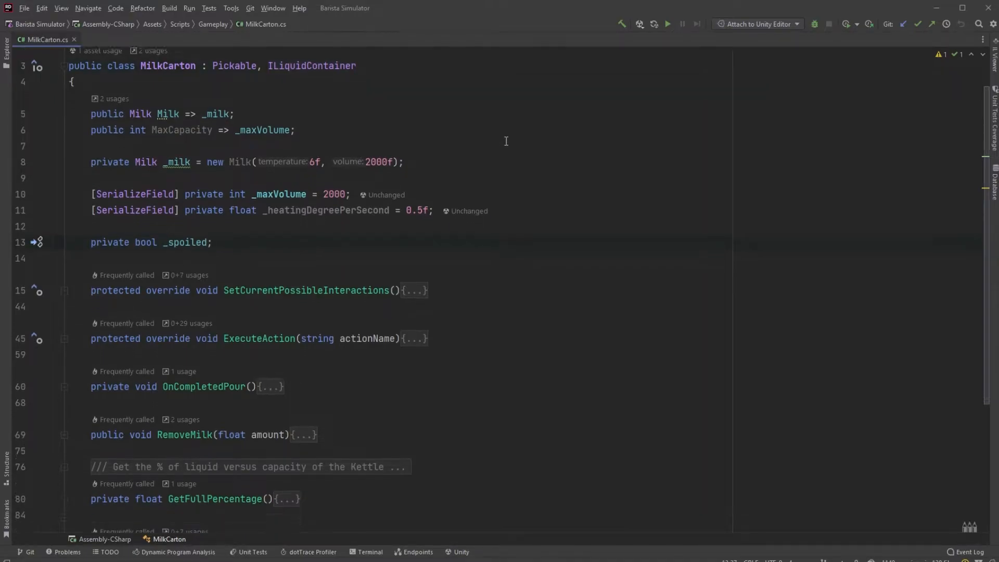
# Scroll MilkCarton.cs to the SetCurrentPossibleInteractions code that offers the FillPitcher action.
pyautogui.scroll(-3)
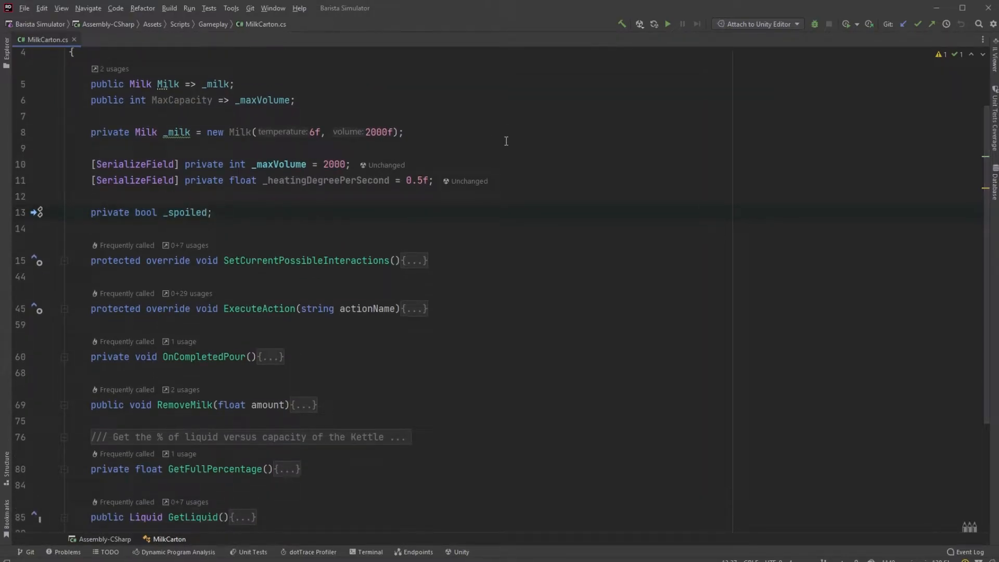
pyautogui.scroll(-3)
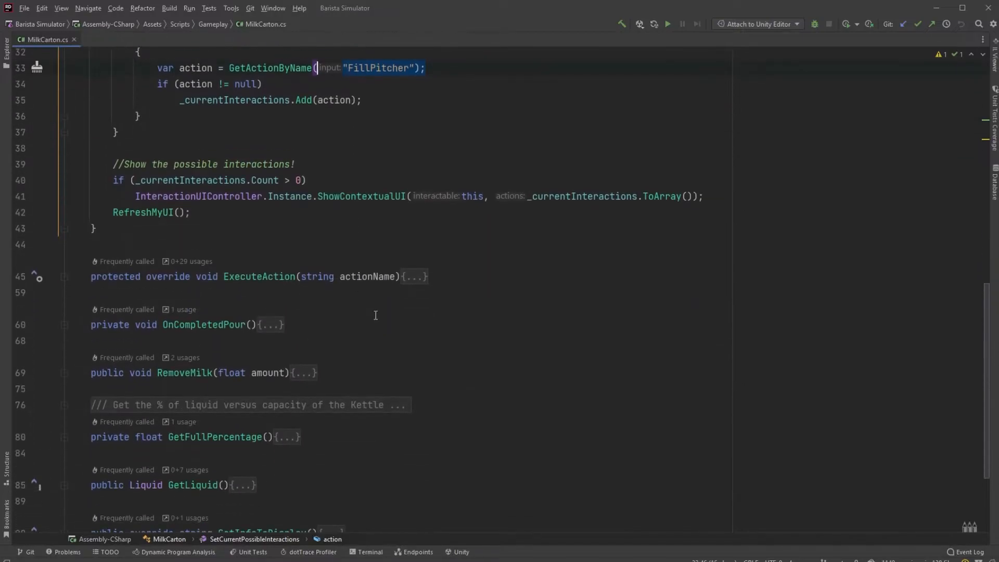
pyautogui.scroll(-3)
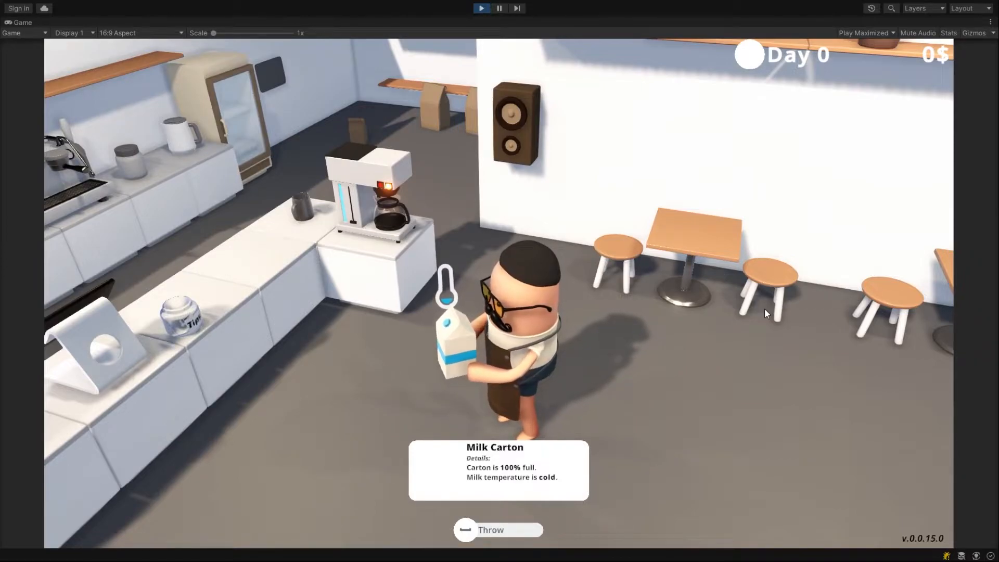
# Type 'chea' in the Quantum Console and browse the cheat command suggestions.
pyautogui.write('chea')
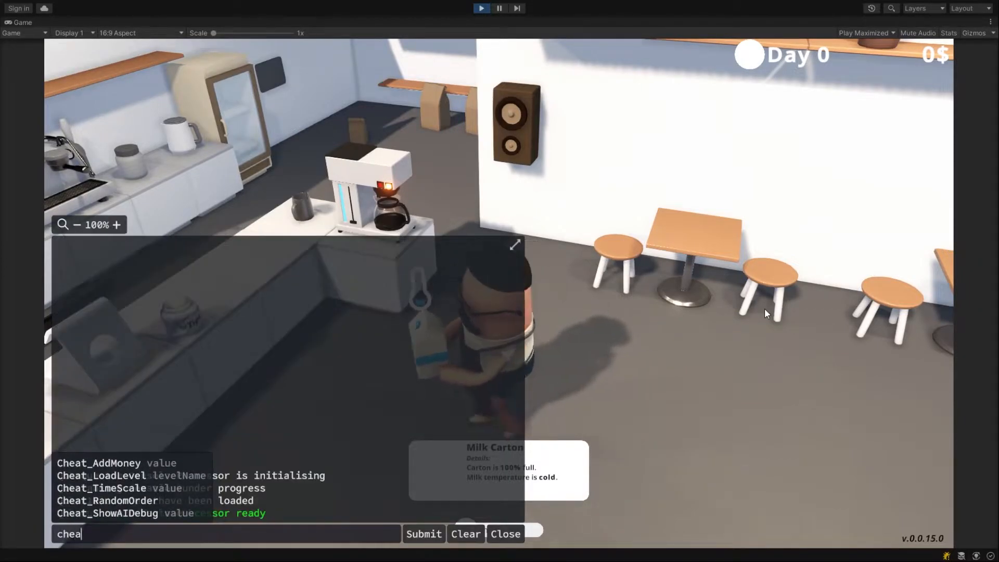
pyautogui.click(102, 475)
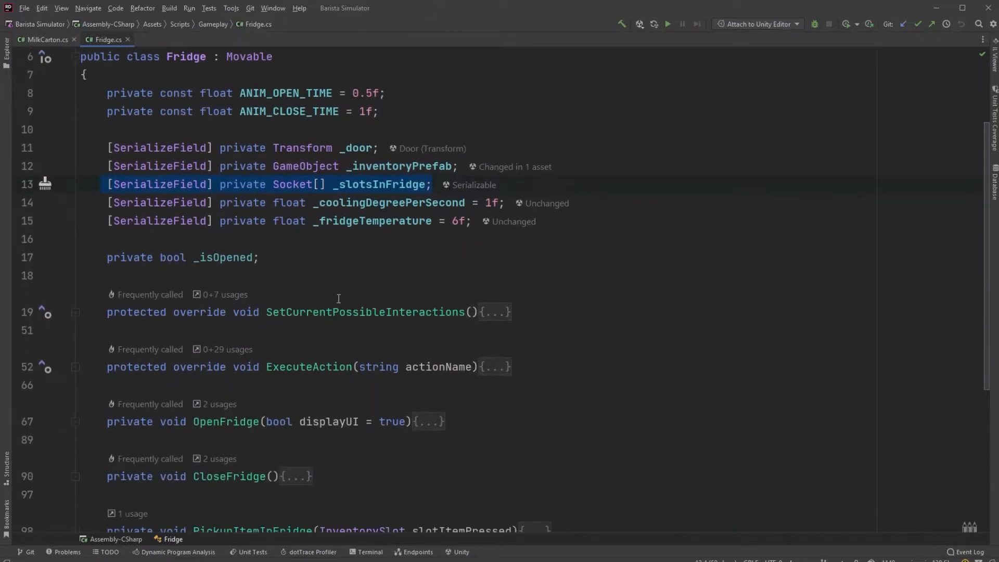
# Expand SetCurrentPossibleInteractions in Fridge.cs and scroll through OpenFridge and AddToSlot to the 'Cool liquids' block.
pyautogui.click(494, 312)
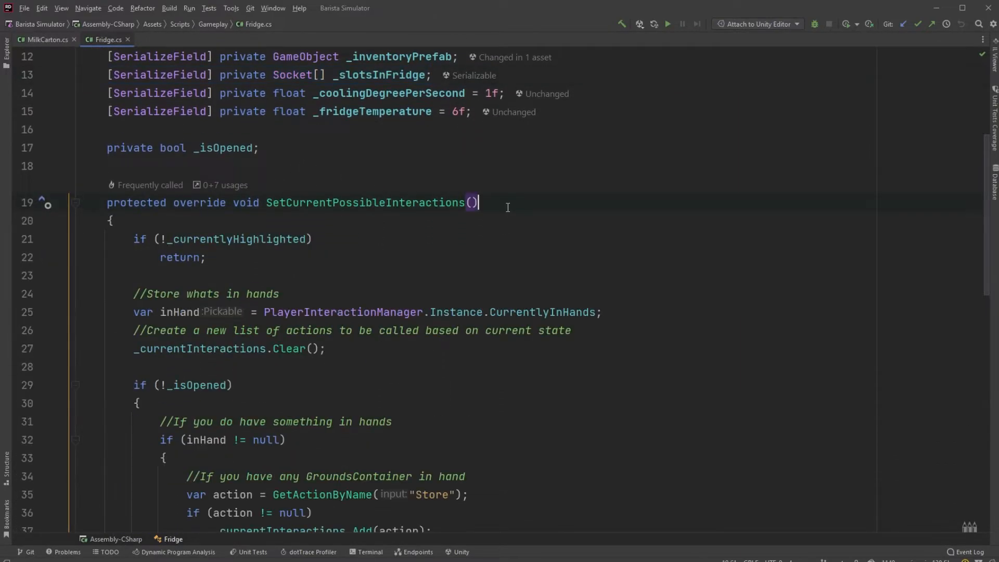
pyautogui.scroll(-3)
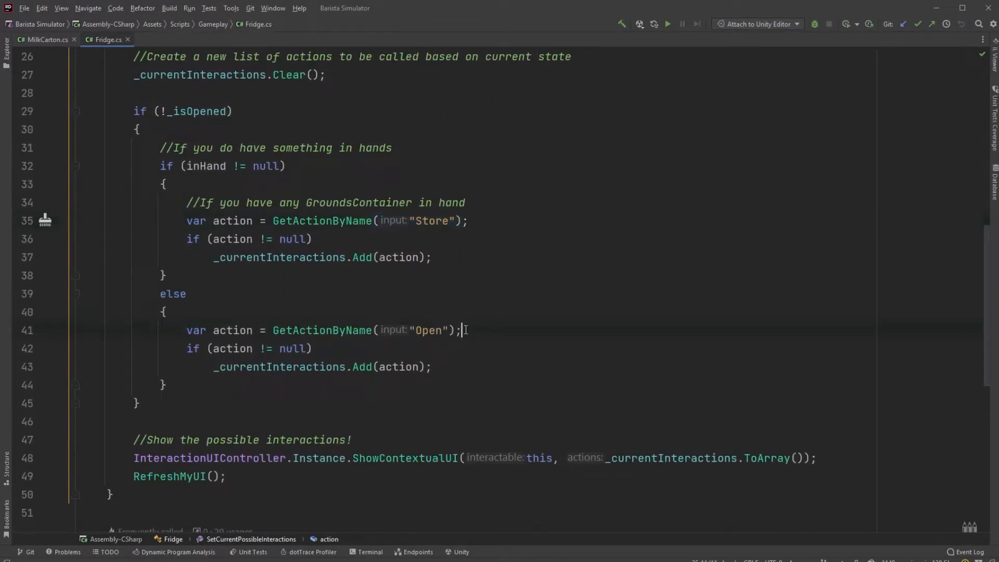
pyautogui.scroll(-3)
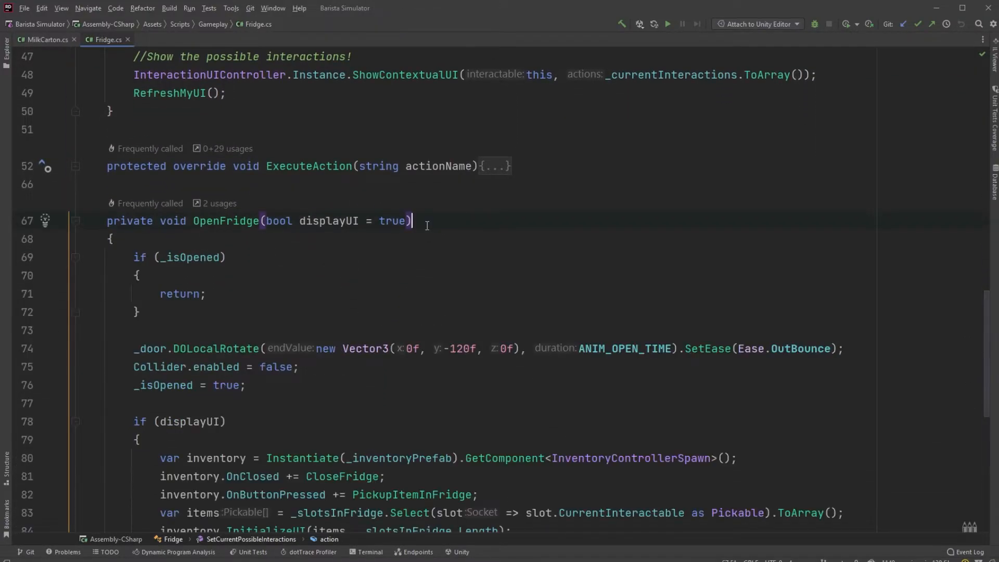
pyautogui.scroll(-3)
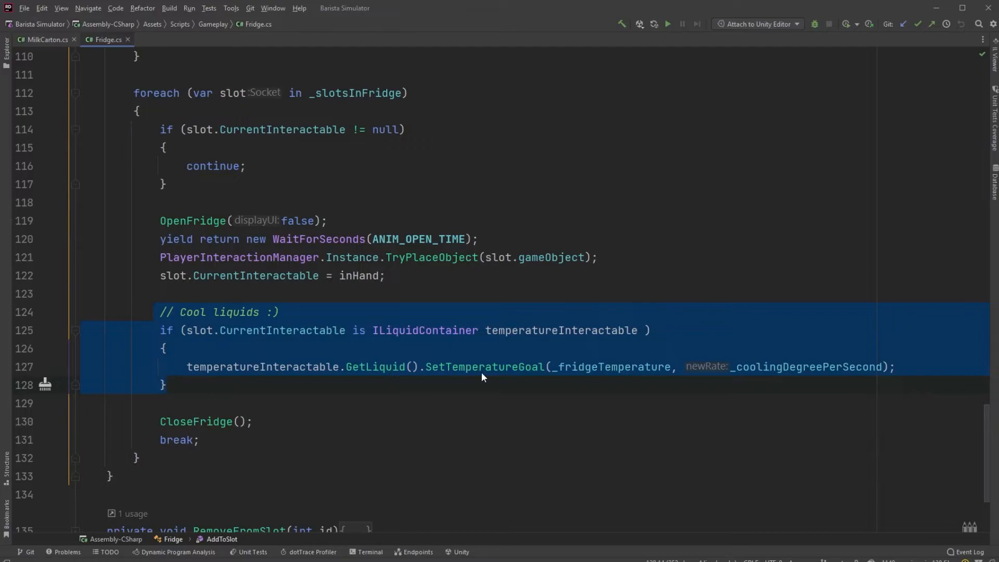
pyautogui.click(488, 367)
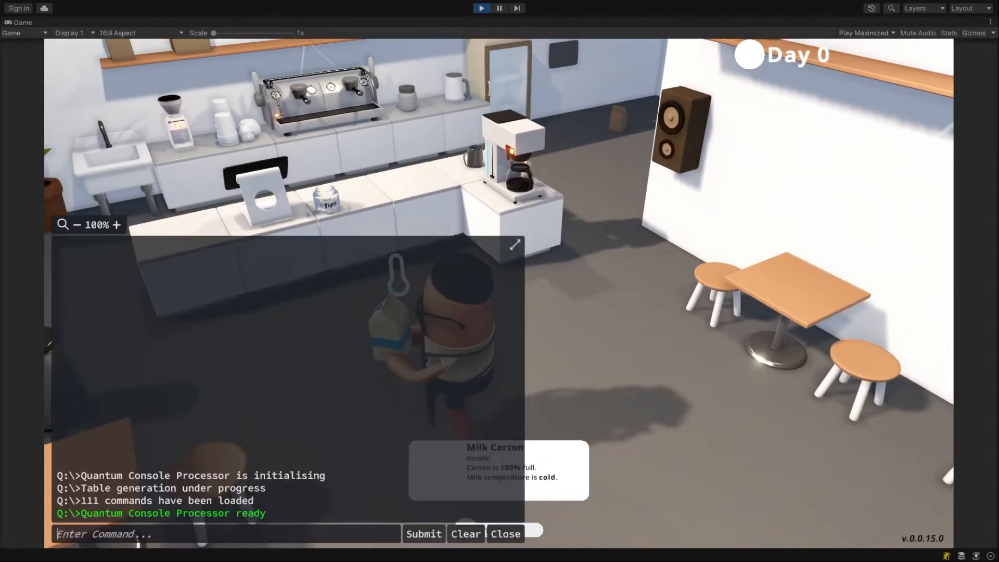
# Run Cheat_TimeScale with value 2 from the Quantum Console, then close the console.
pyautogui.write('cheat_TimeScale')
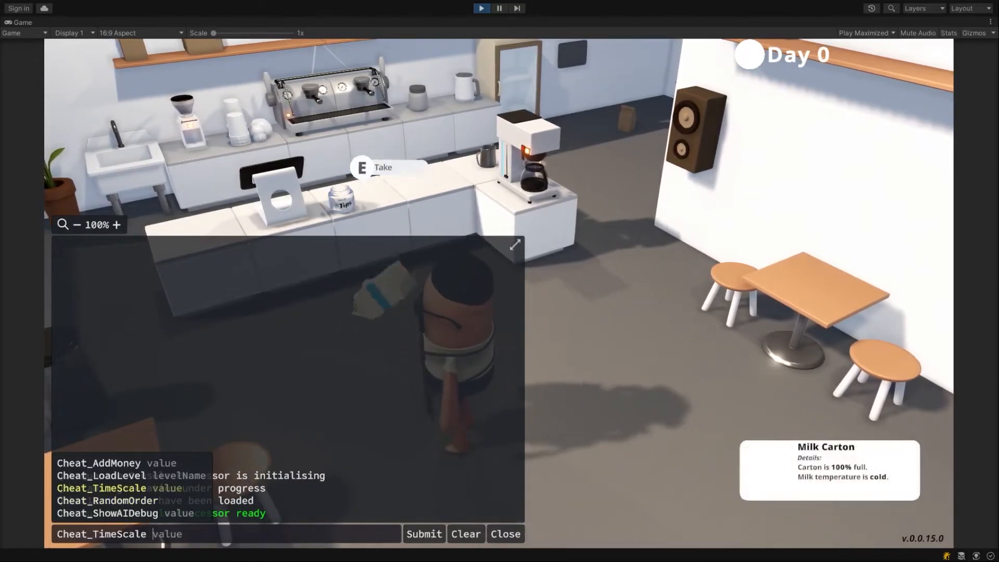
pyautogui.click(505, 537)
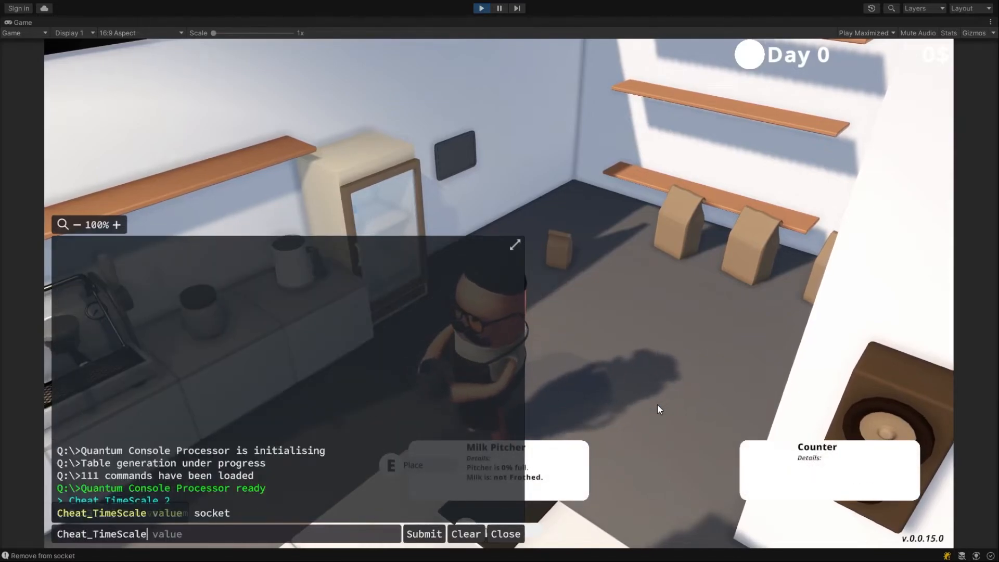
pyautogui.click(505, 533)
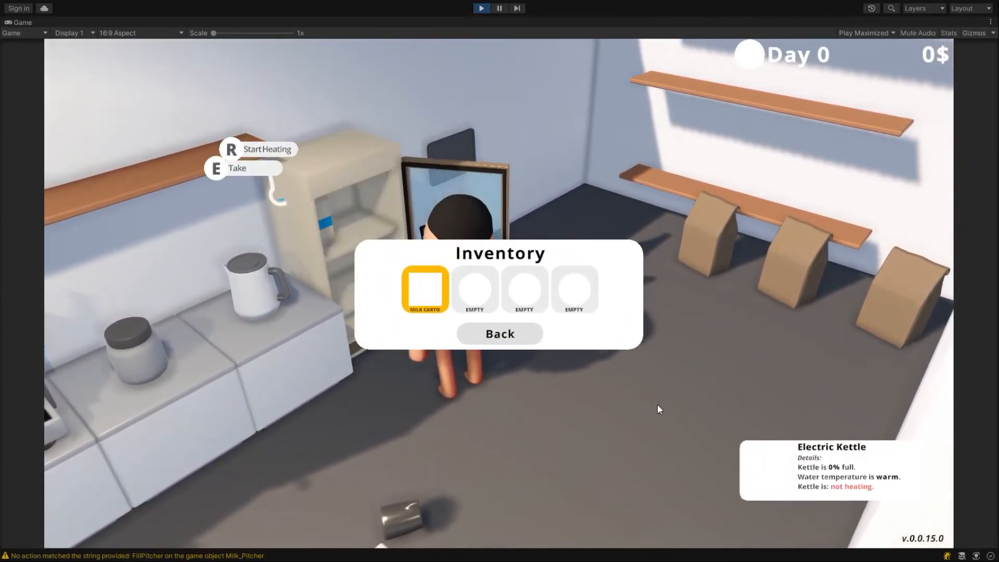
# Take the Milk Carton out of the fridge inventory, place the pitcher, and close the fridge.
pyautogui.click(573, 289)
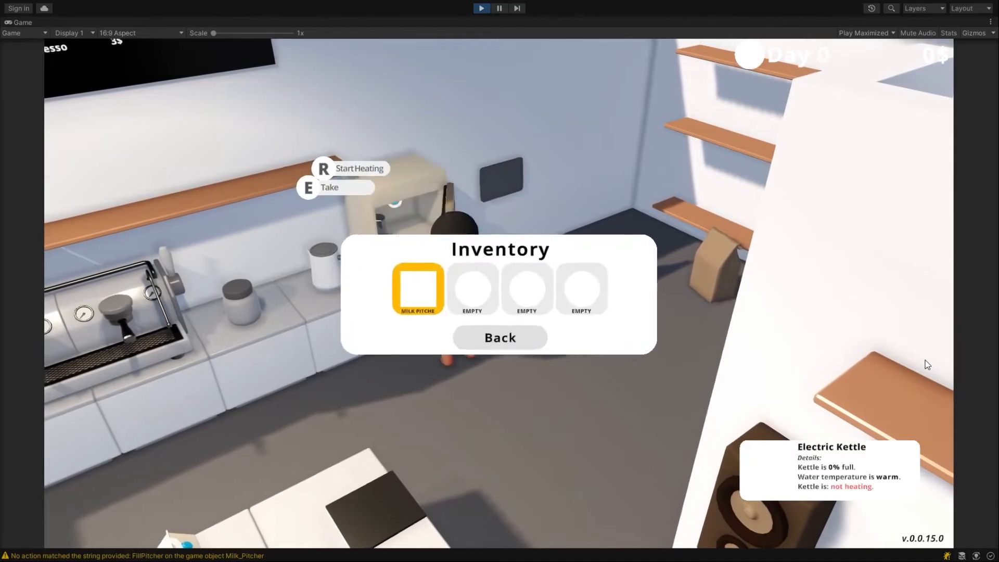
pyautogui.click(500, 337)
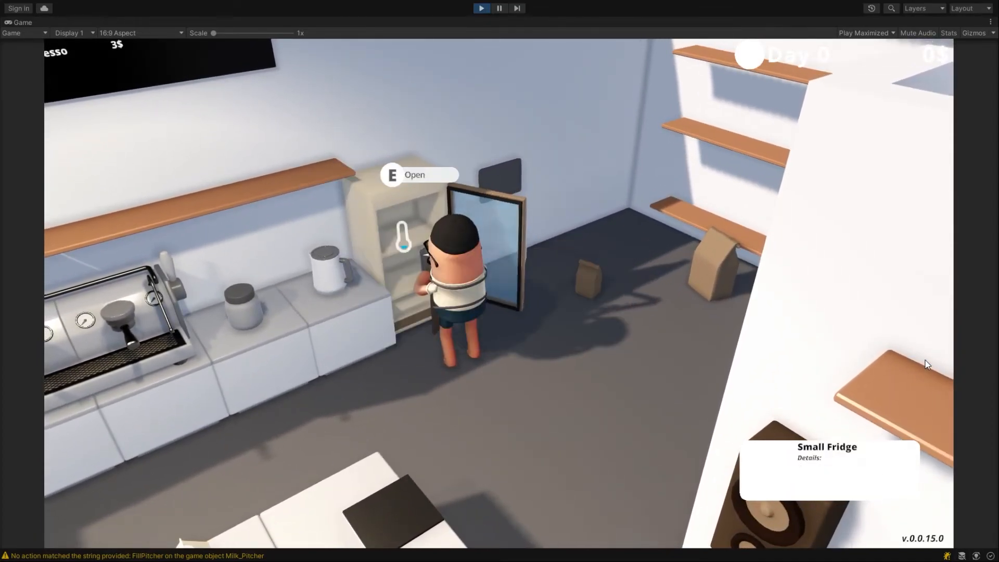